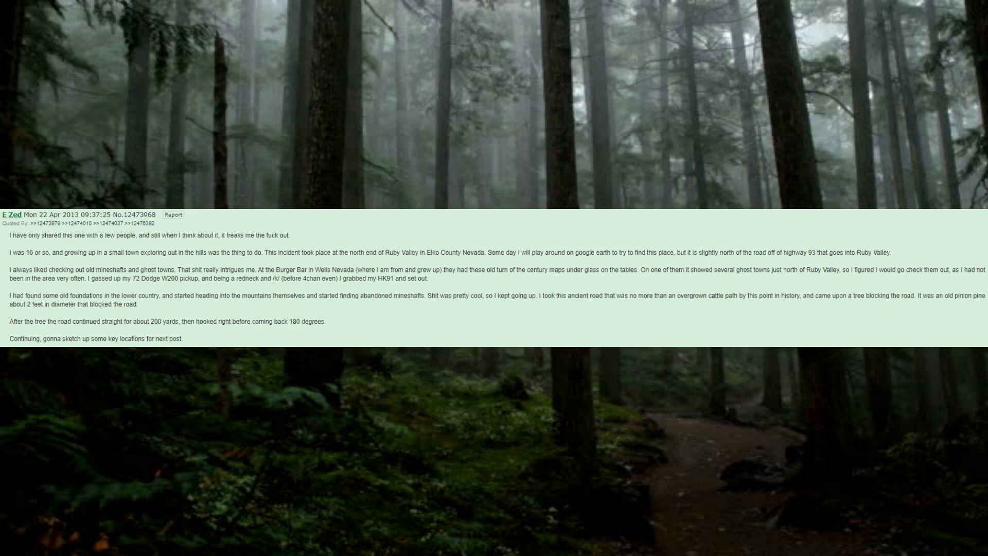
scroll(down, 3)
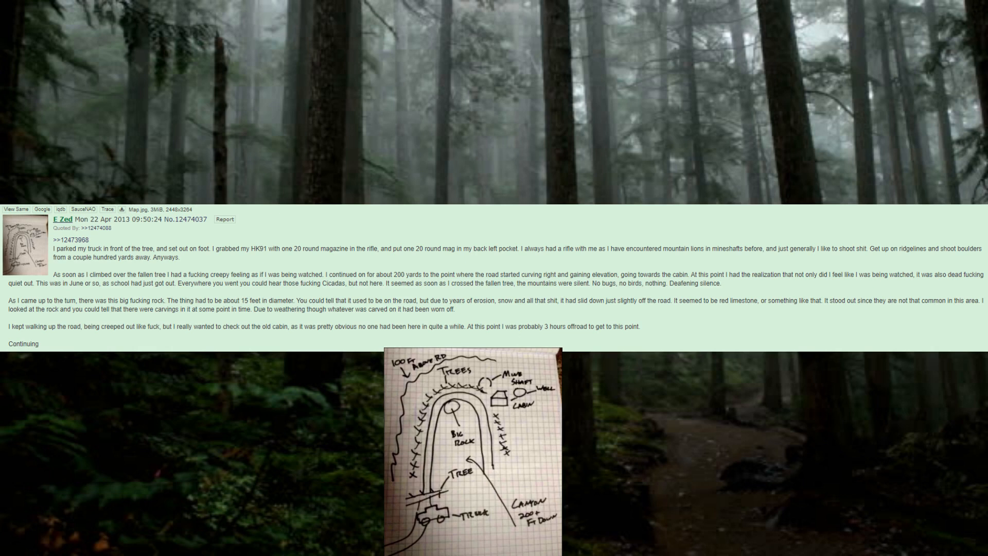
click(471, 448)
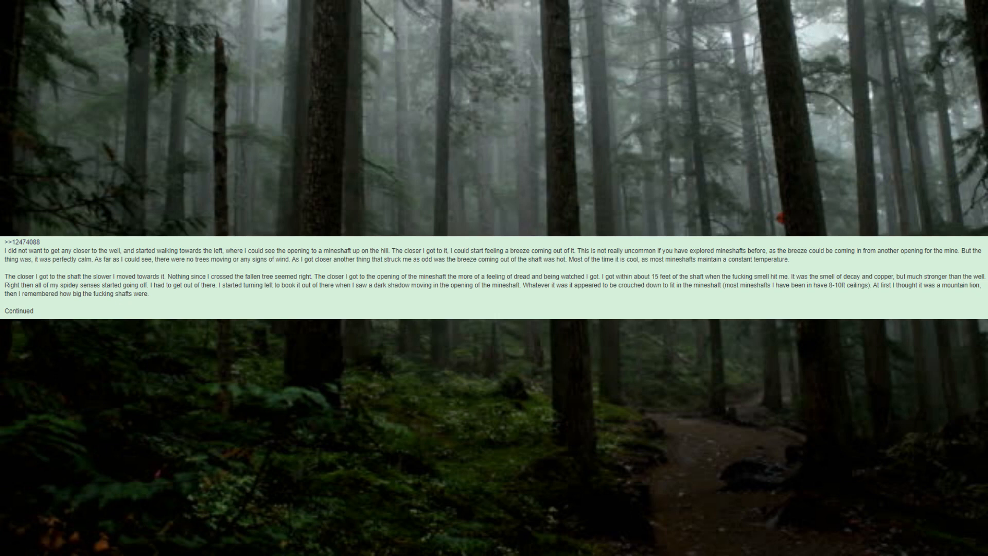
scroll(down, 3)
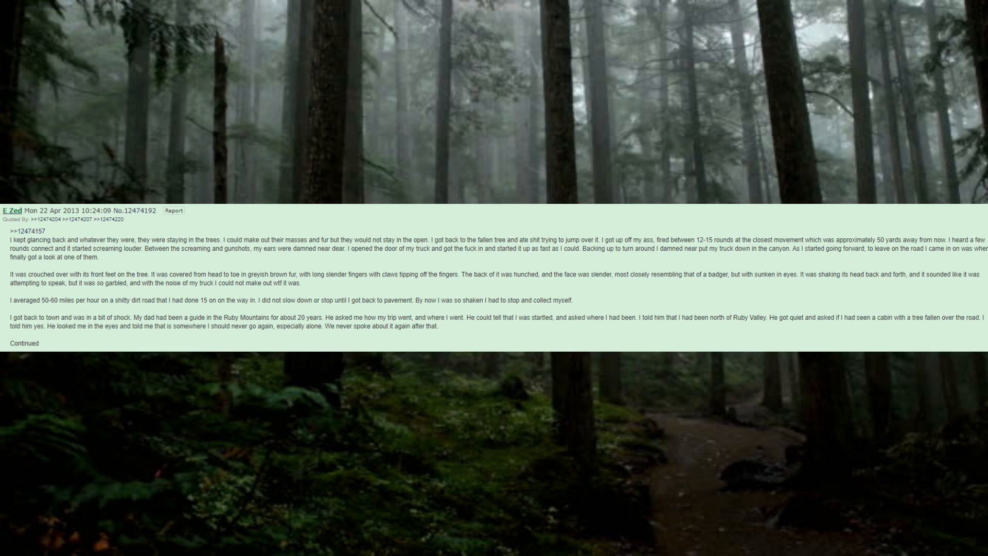
scroll(down, 3)
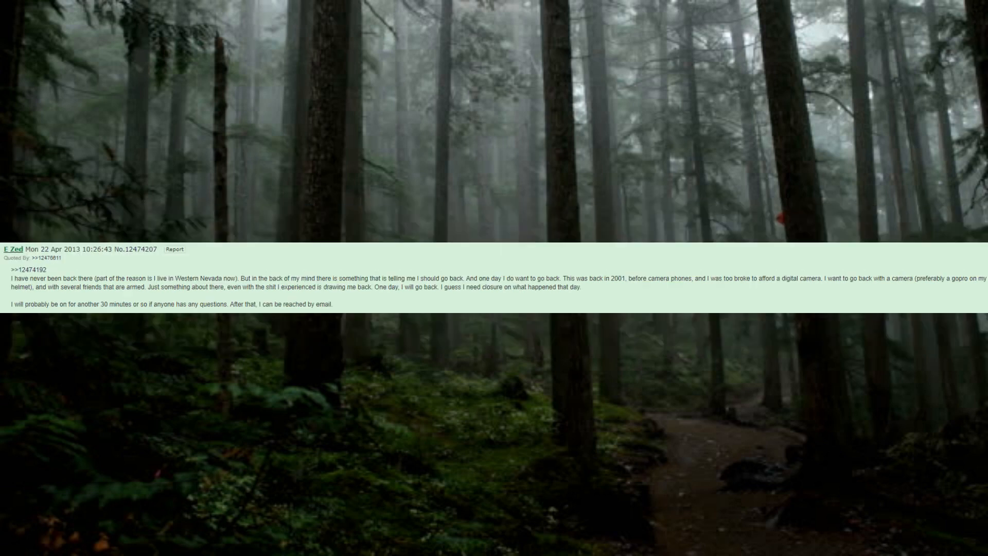